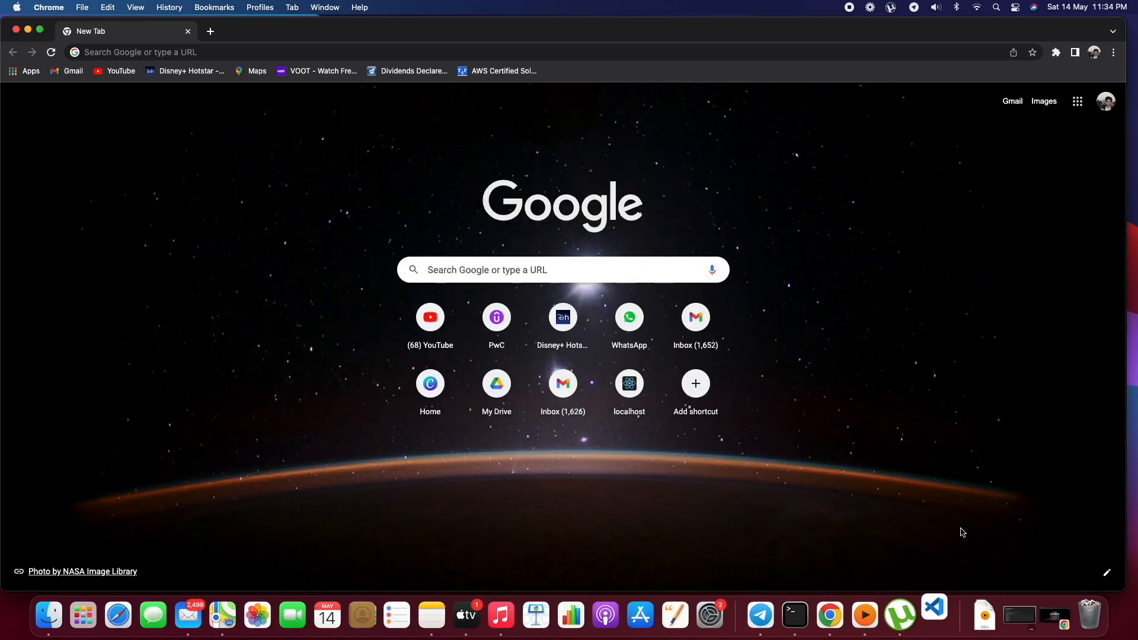
Switch from Chrome to VS Code, where the getUsersData index.js HTTP trigger is open
{"action": "left_click", "coordinate": [934, 615]}
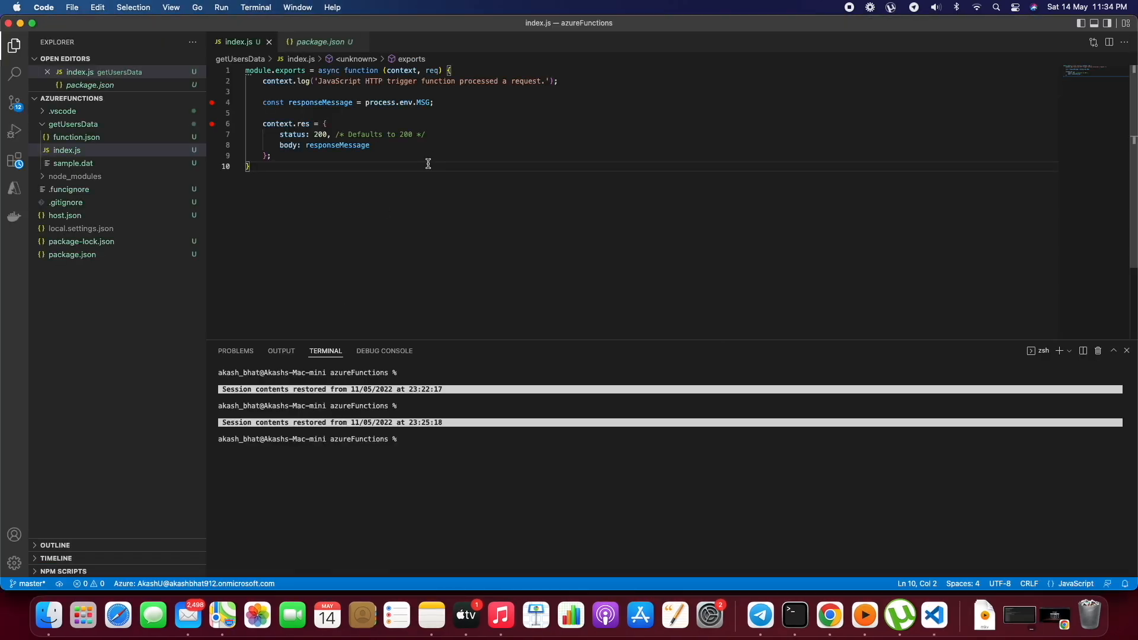
{"action": "mouse_move", "coordinate": [278, 213]}
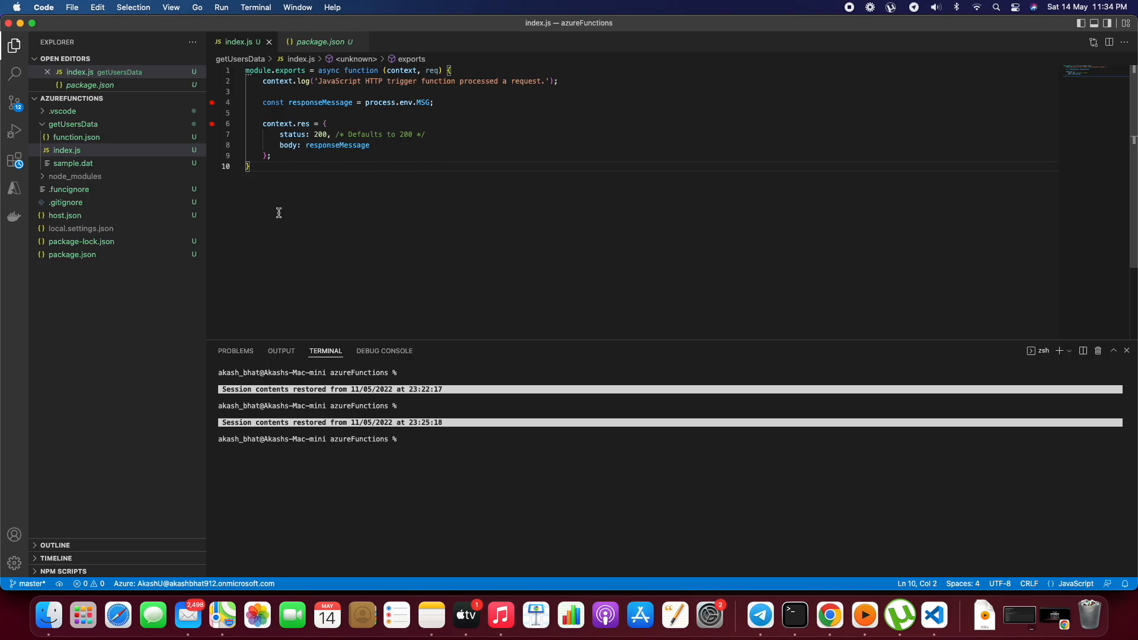
{"action": "mouse_move", "coordinate": [443, 103]}
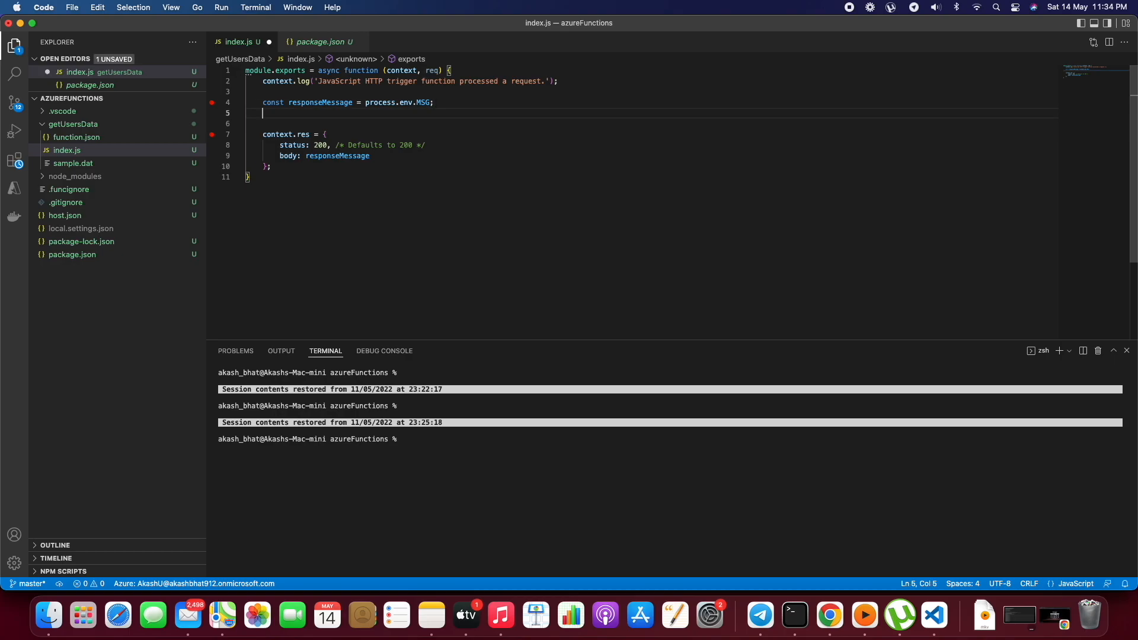
Insert context.log('log at line no 4') and context.log('log at line no 7') into index.js and save
{"action": "type", "text": "context.log('te"}
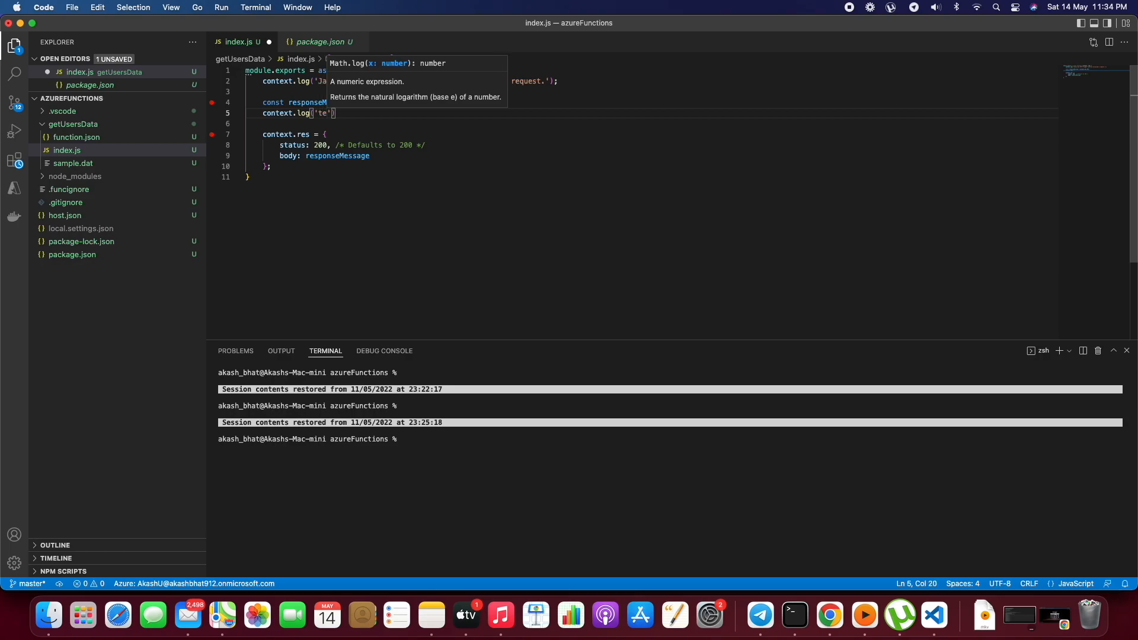
{"action": "type", "text": "log at"}
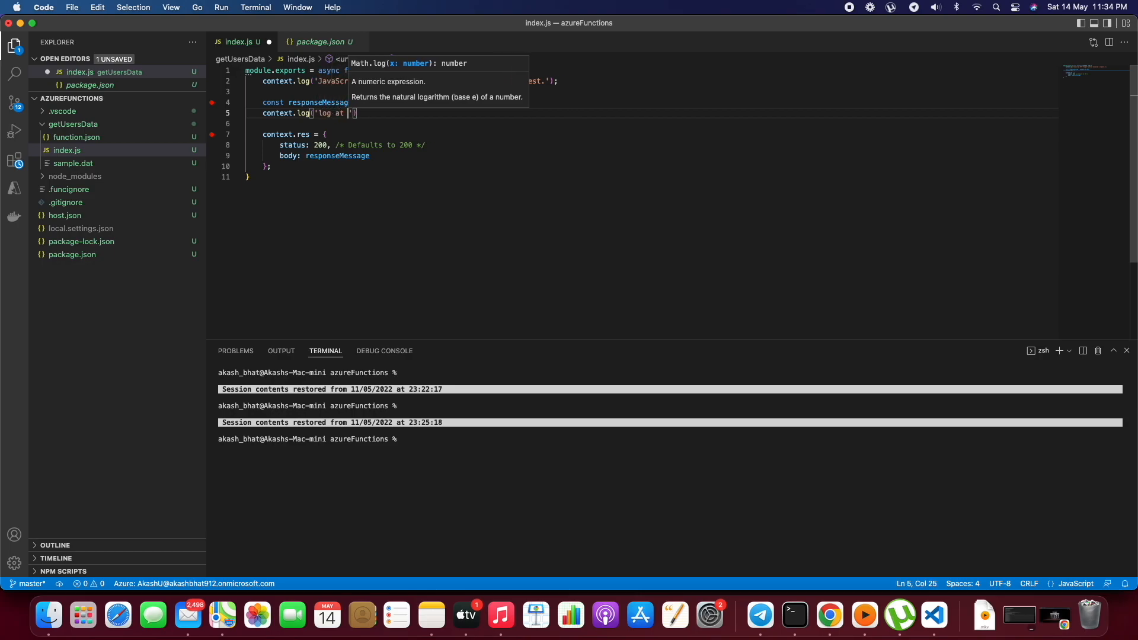
{"action": "type", "text": "ine no 5"}
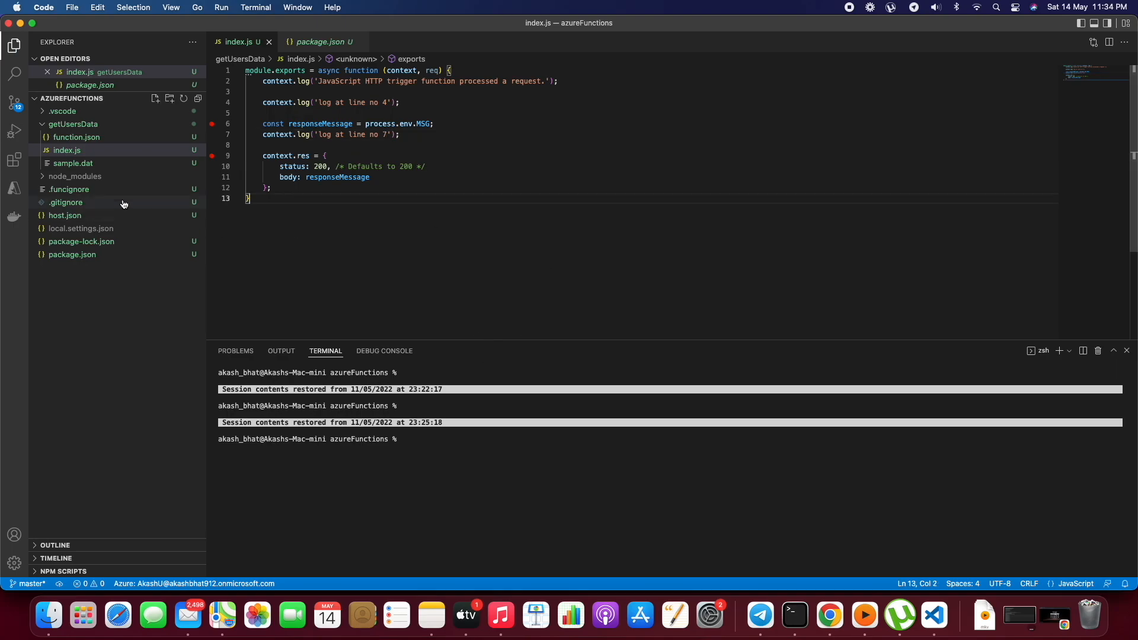
Deploy the getUsersData project to az-func-app-912 and dismiss the subpath warning
{"action": "right_click", "coordinate": [72, 123]}
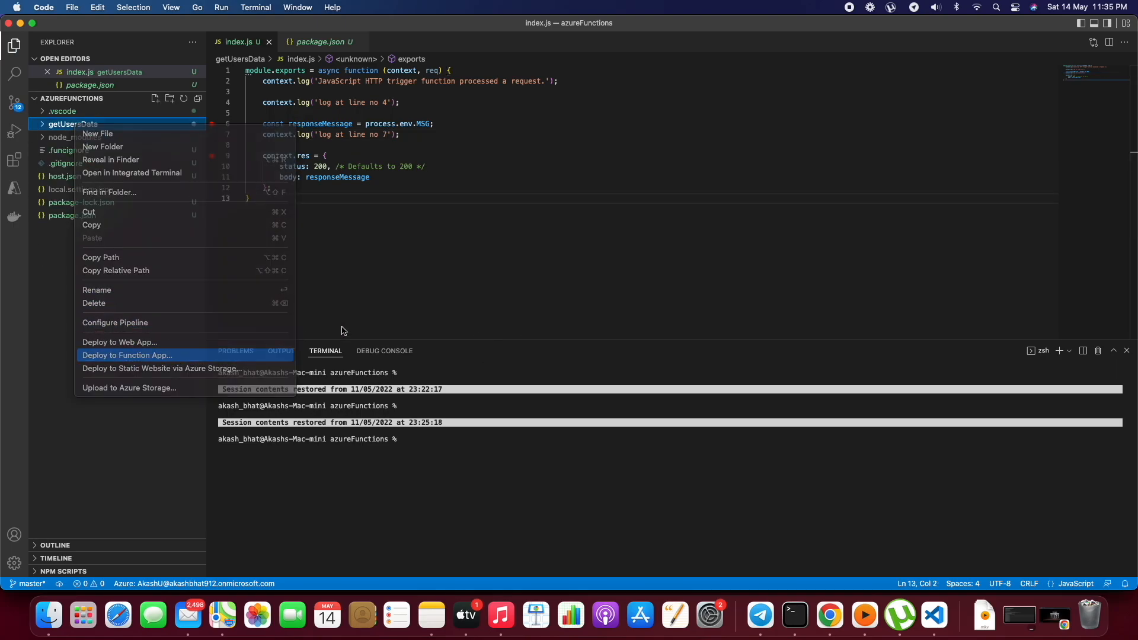
{"action": "left_click", "coordinate": [126, 355]}
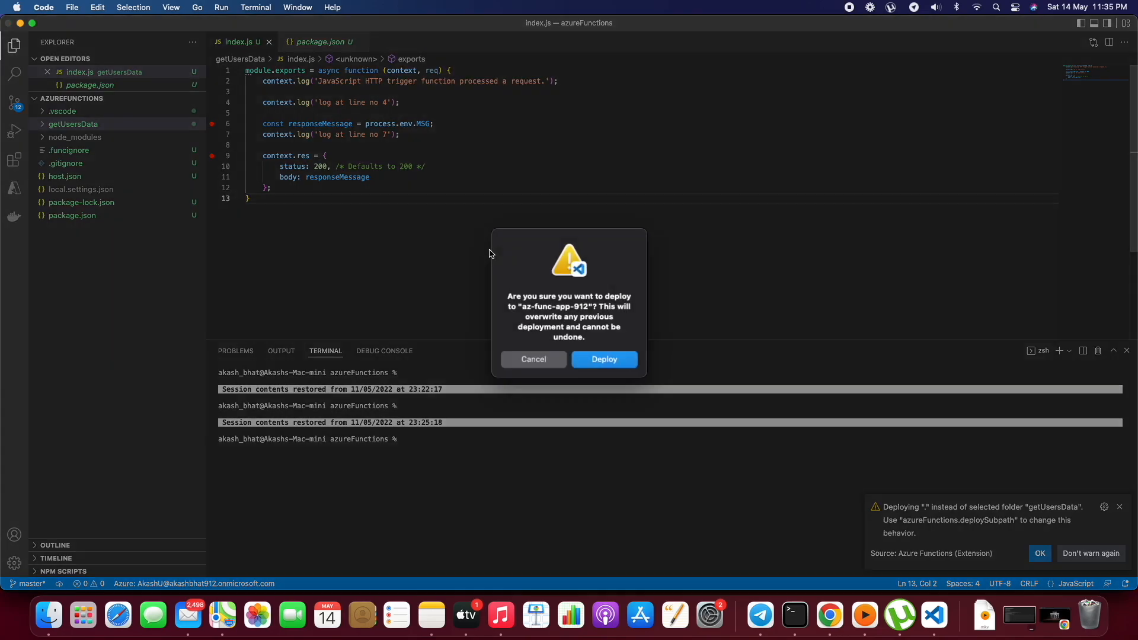
{"action": "left_click", "coordinate": [604, 359]}
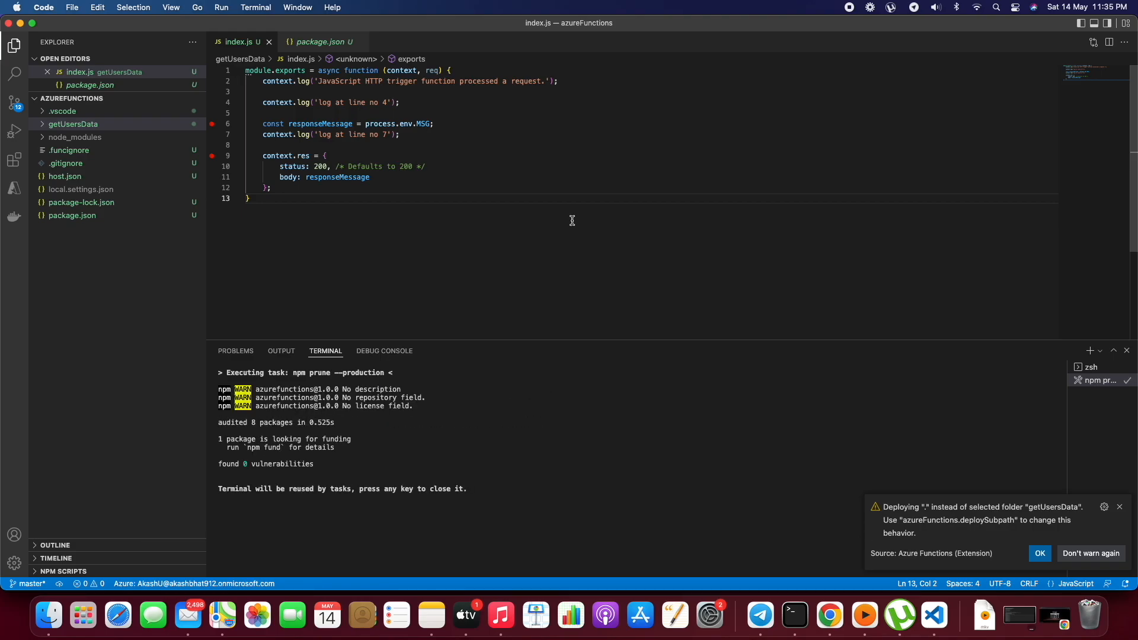
{"action": "left_click", "coordinate": [1039, 553]}
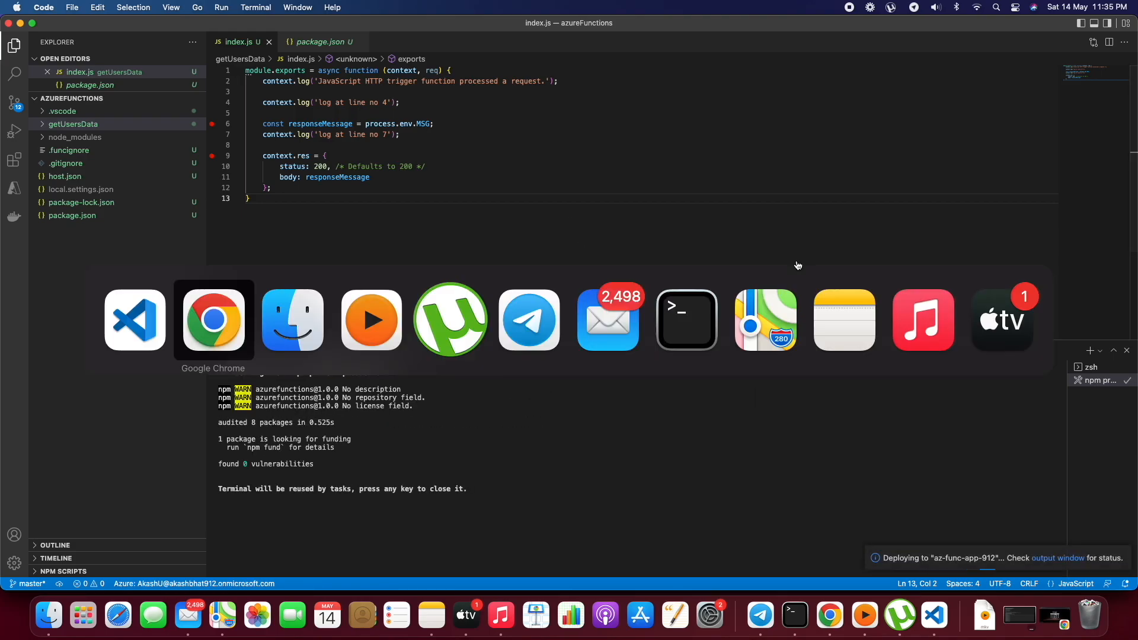
Sign in to the Azure portal and show the Functions list of az-func-app-912
{"action": "left_click", "coordinate": [214, 319]}
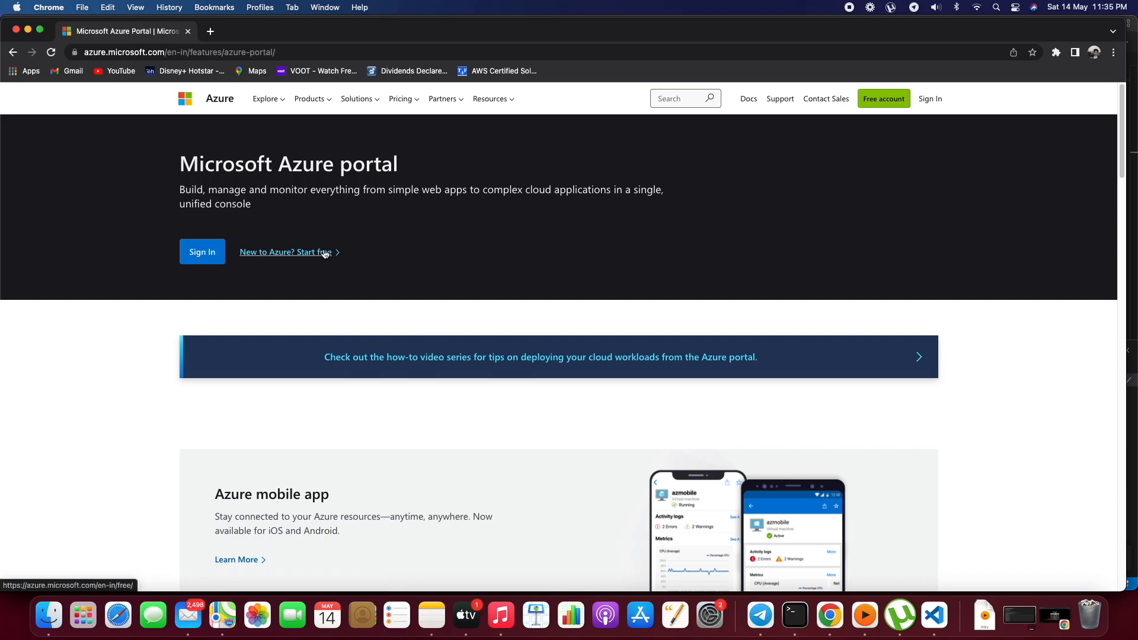
{"action": "left_click", "coordinate": [202, 251]}
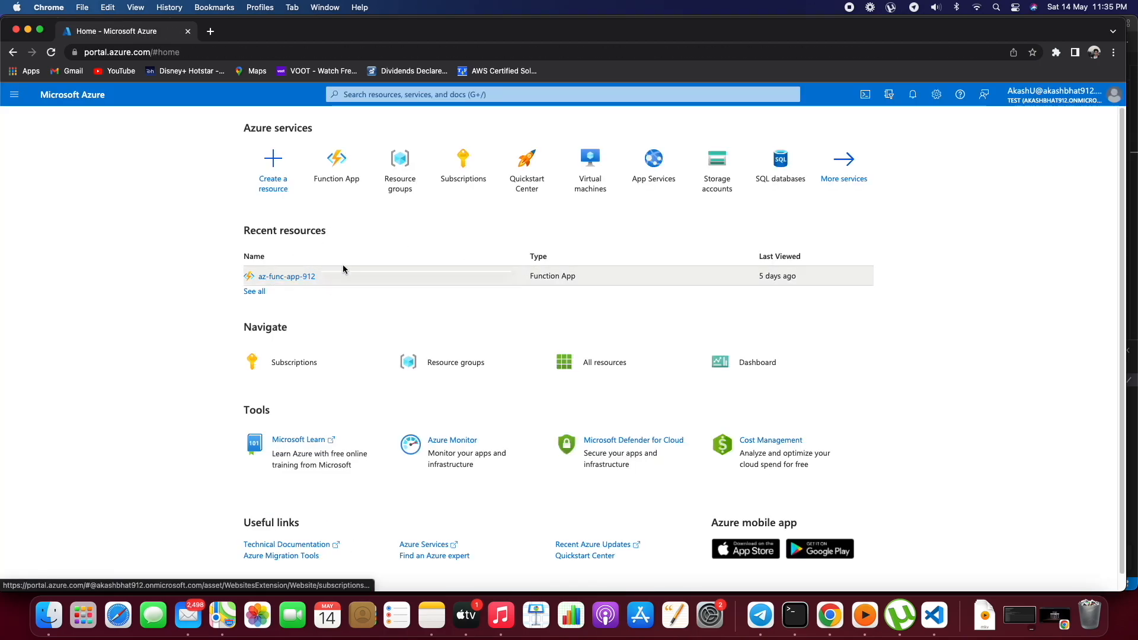
{"action": "left_click", "coordinate": [286, 276]}
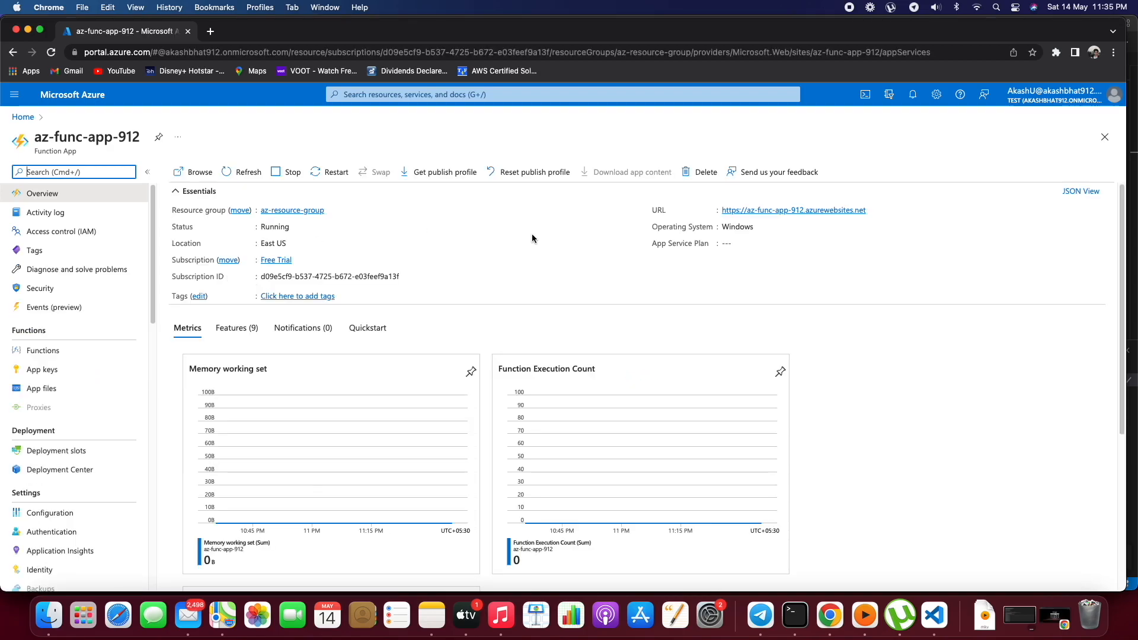
{"action": "left_click", "coordinate": [42, 350]}
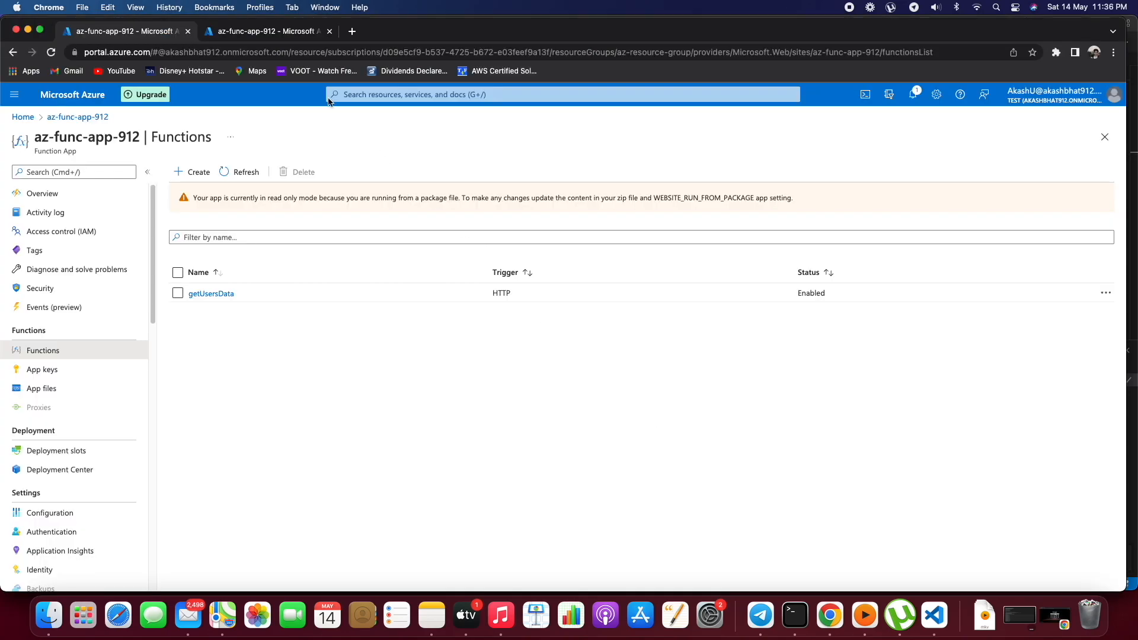
Open getUsersData, dismiss the demo popup, and start its Monitor Logs stream
{"action": "left_click", "coordinate": [211, 293]}
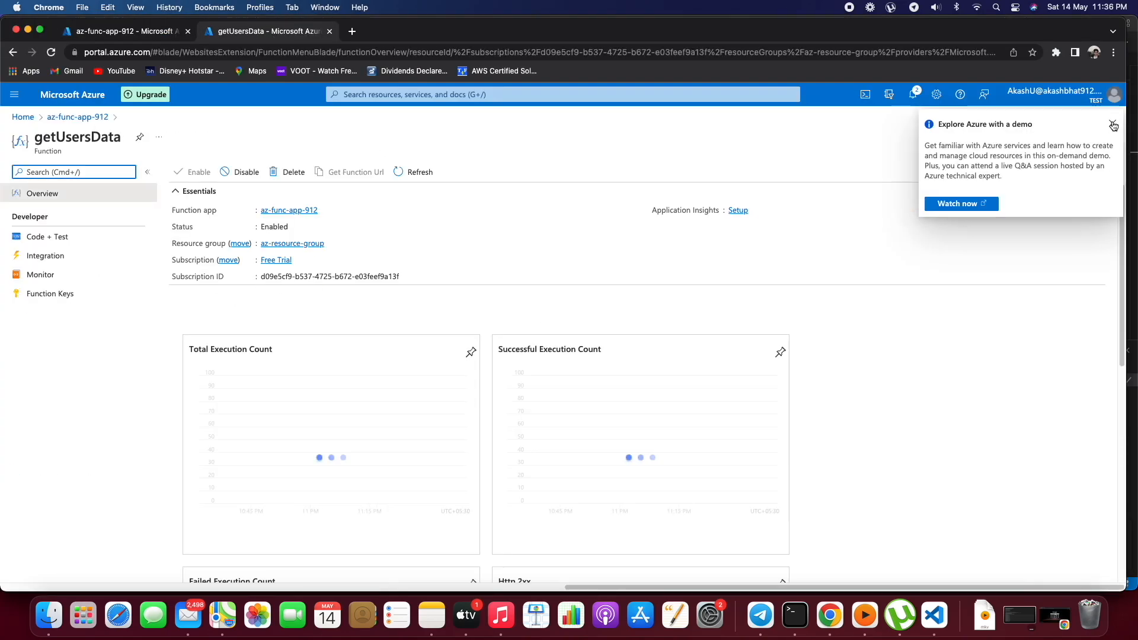
{"action": "left_click", "coordinate": [41, 275]}
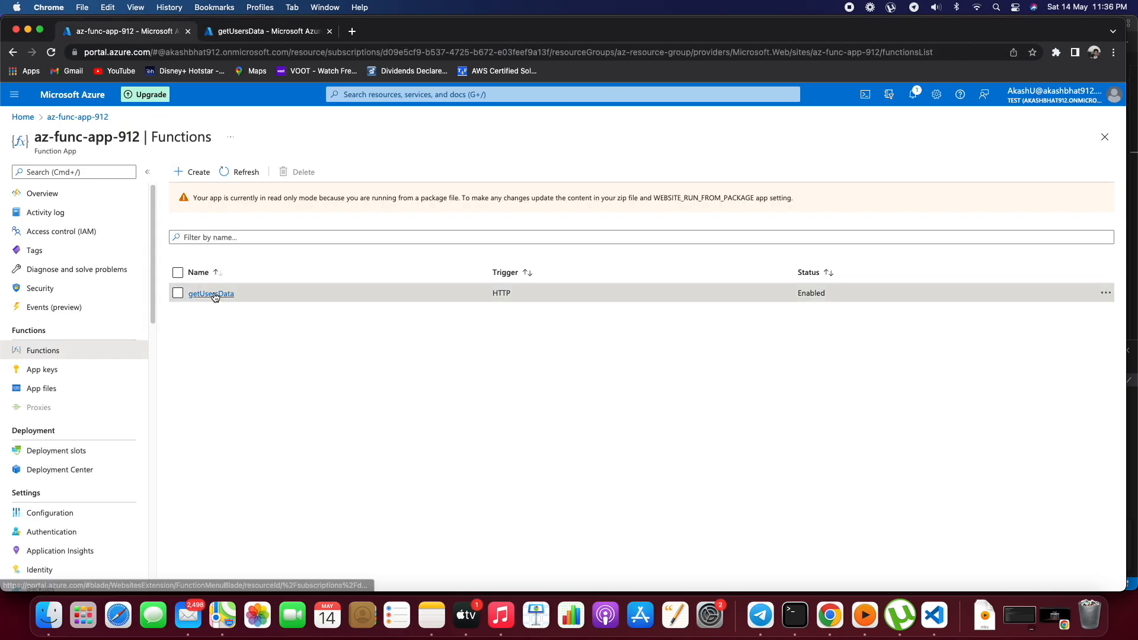
{"action": "left_click", "coordinate": [210, 294]}
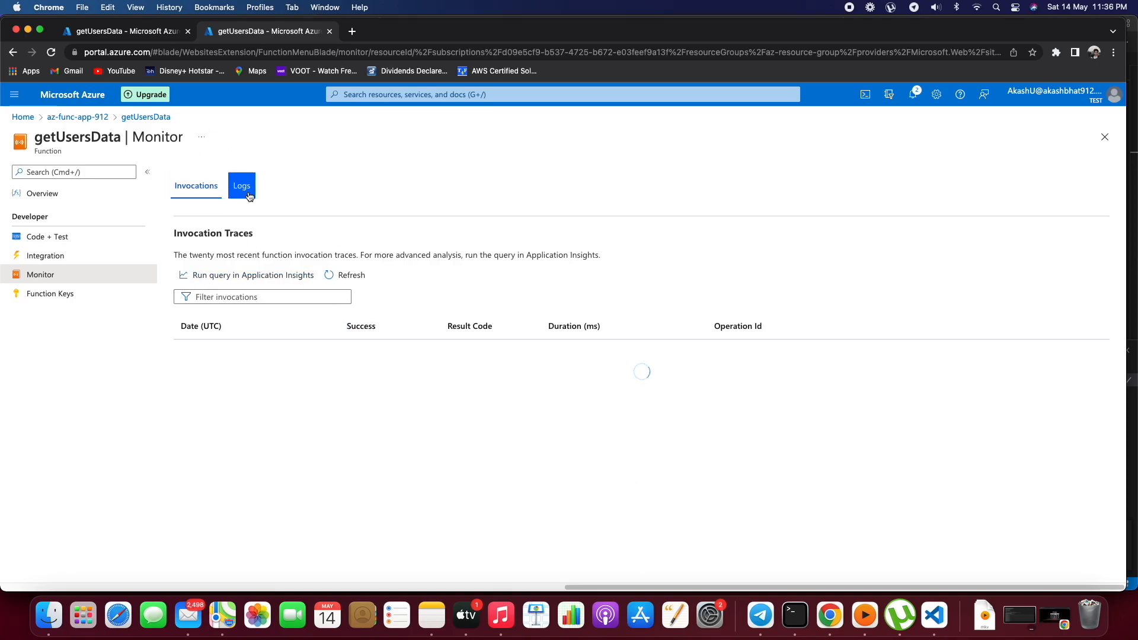
{"action": "left_click", "coordinate": [241, 186]}
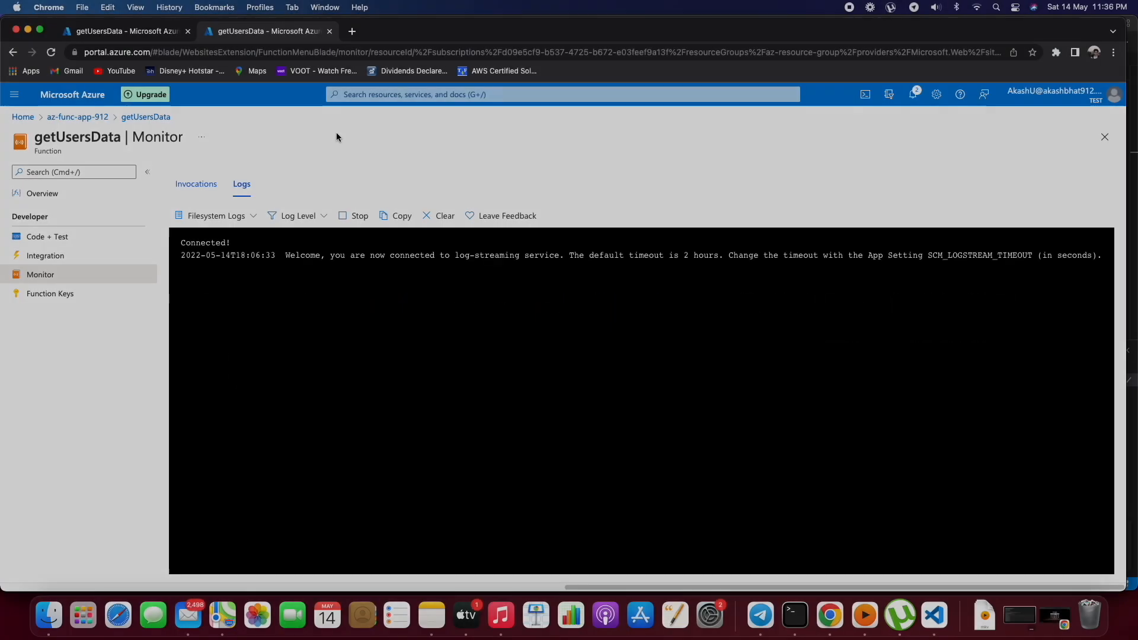
Send a test request to getUsersData from its Code + Test panel
{"action": "left_click", "coordinate": [47, 237]}
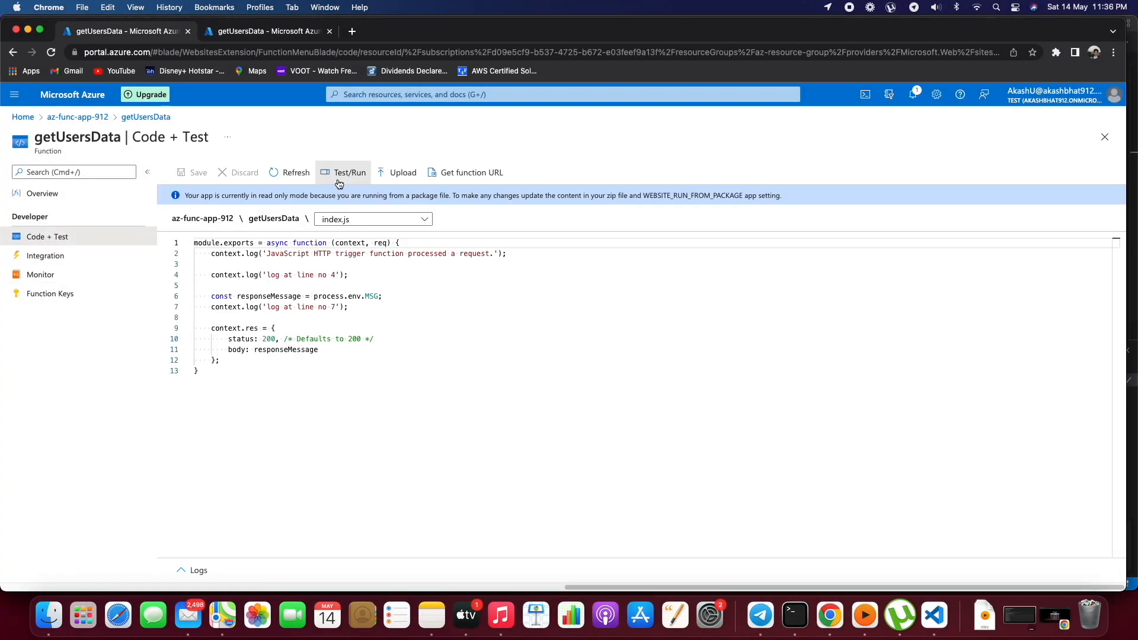
{"action": "left_click", "coordinate": [349, 172]}
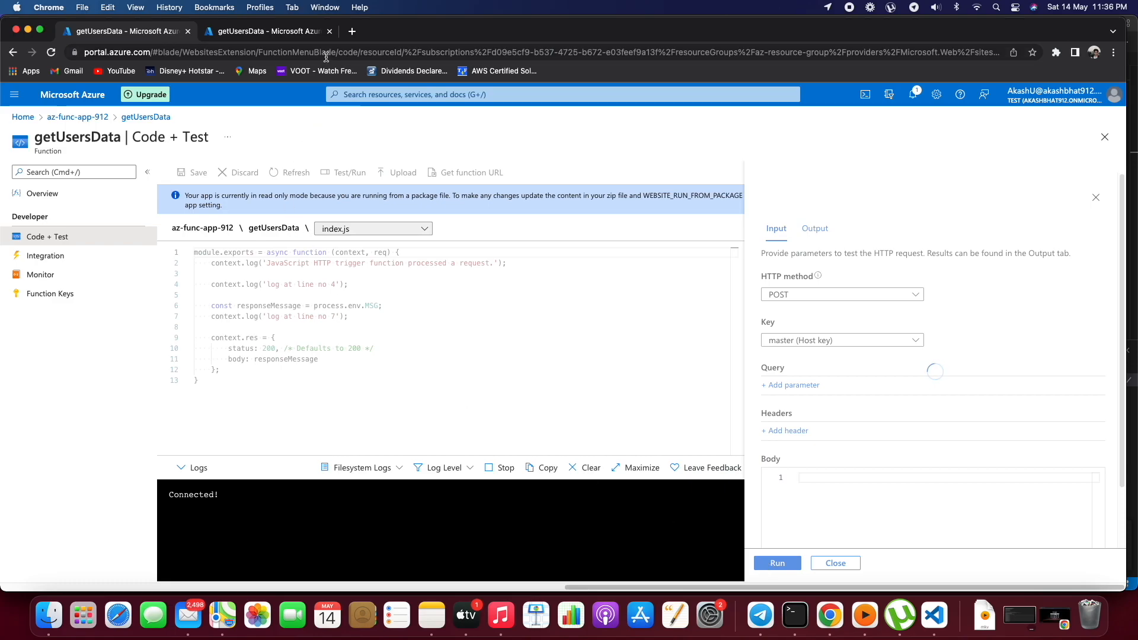
{"action": "left_click", "coordinate": [40, 274]}
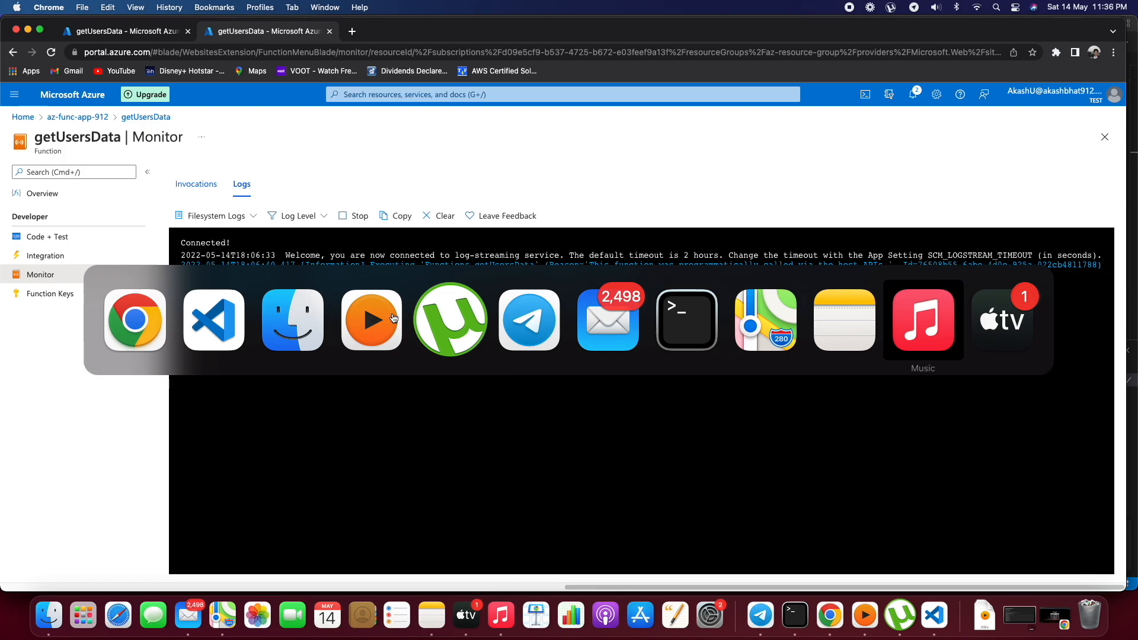
In index.js, add context.log('This is the output' responseMessage) after the line-7 log
{"action": "left_click", "coordinate": [213, 319]}
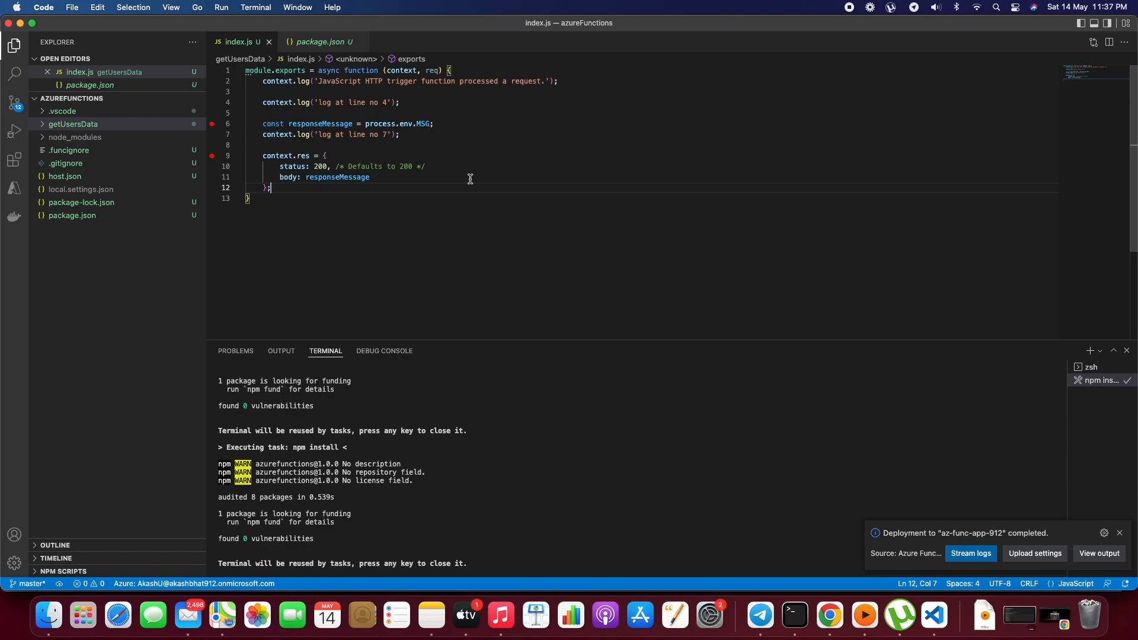
{"action": "double_click", "coordinate": [336, 176]}
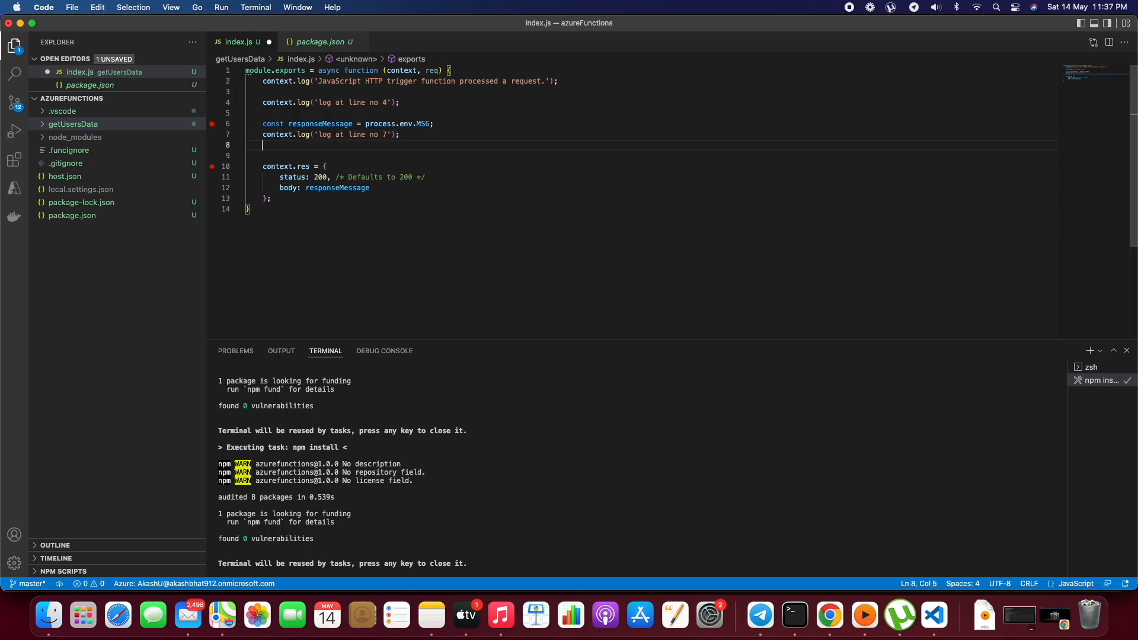
{"action": "type", "text": "context"}
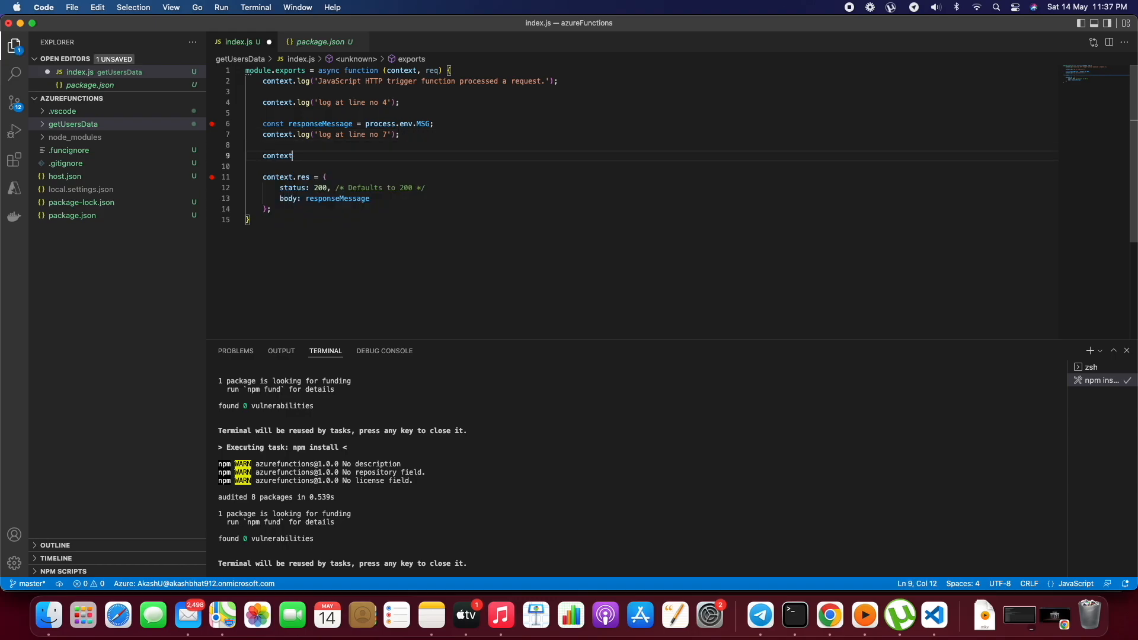
{"action": "type", "text": ".log(responseMessage)"}
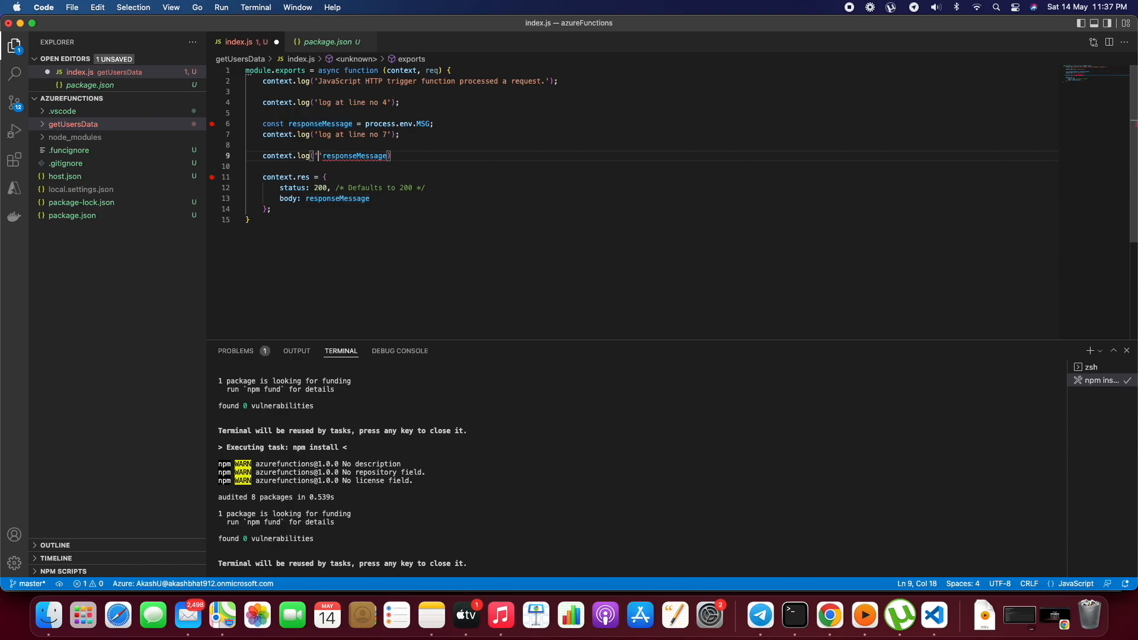
{"action": "type", "text": "This is the"}
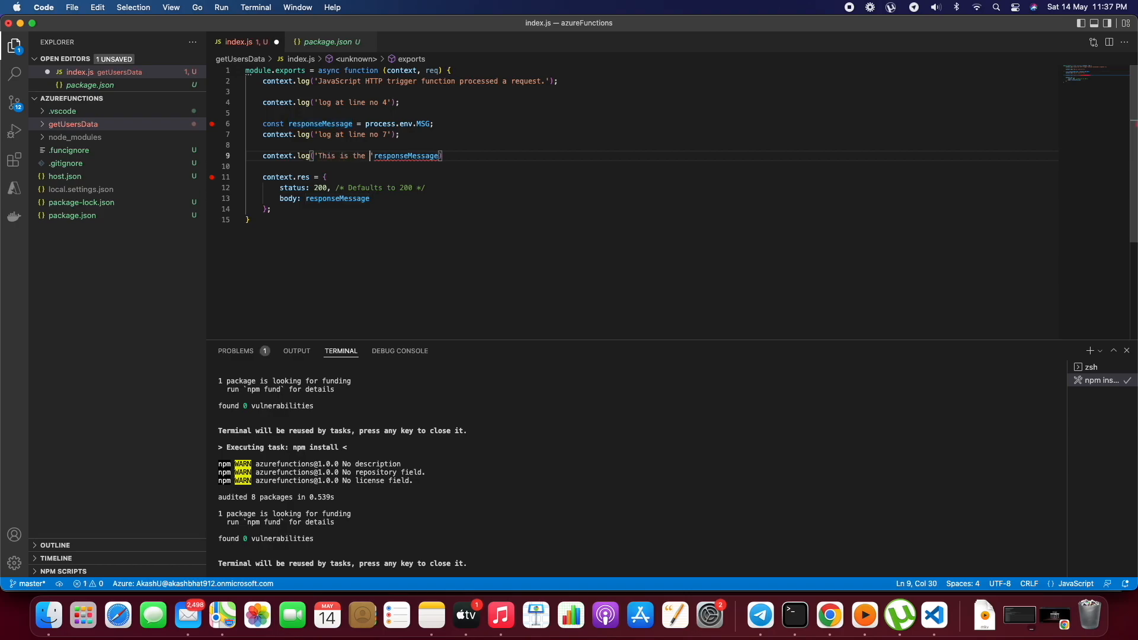
{"action": "type", "text": "ouput"}
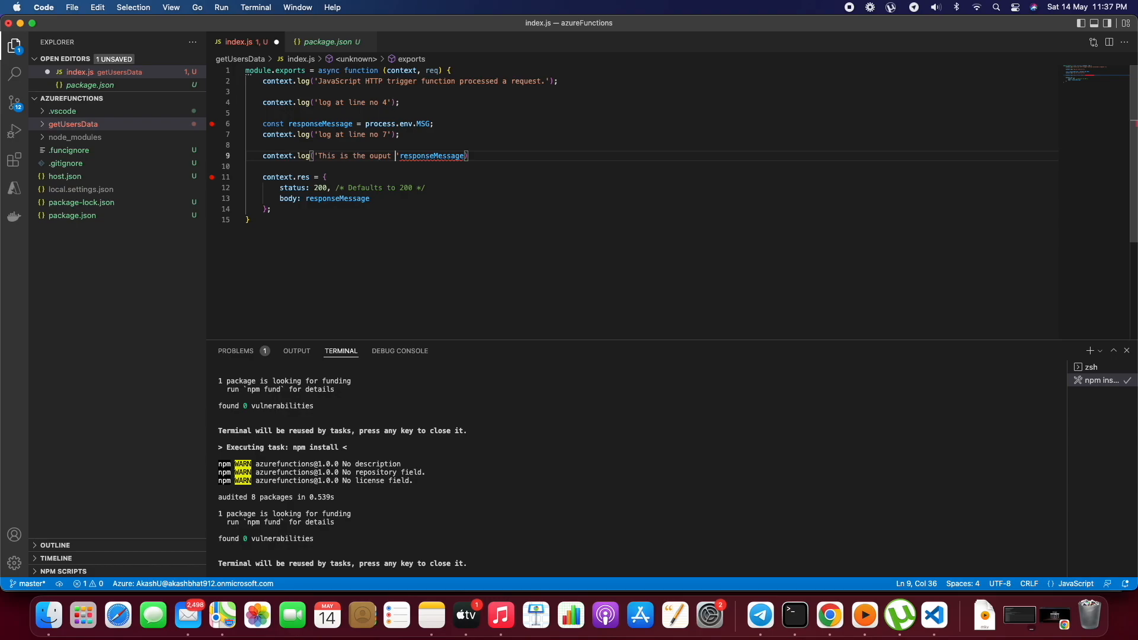
{"action": "type", "text": "t"}
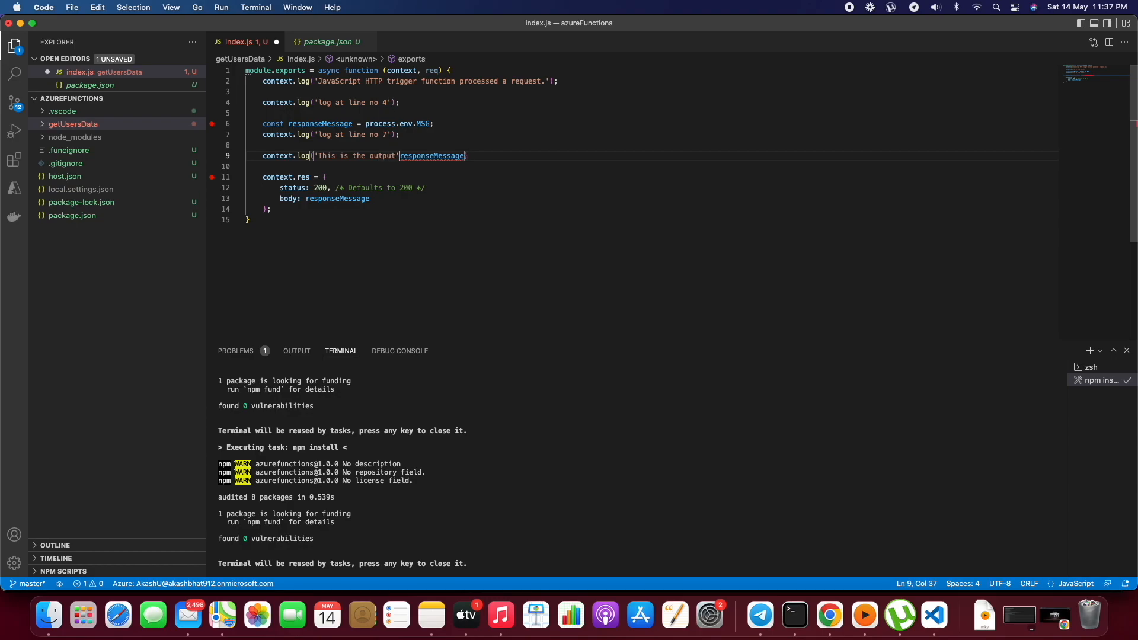
Run Deploy to Function App on the getUsersData folder again
{"action": "right_click", "coordinate": [72, 124]}
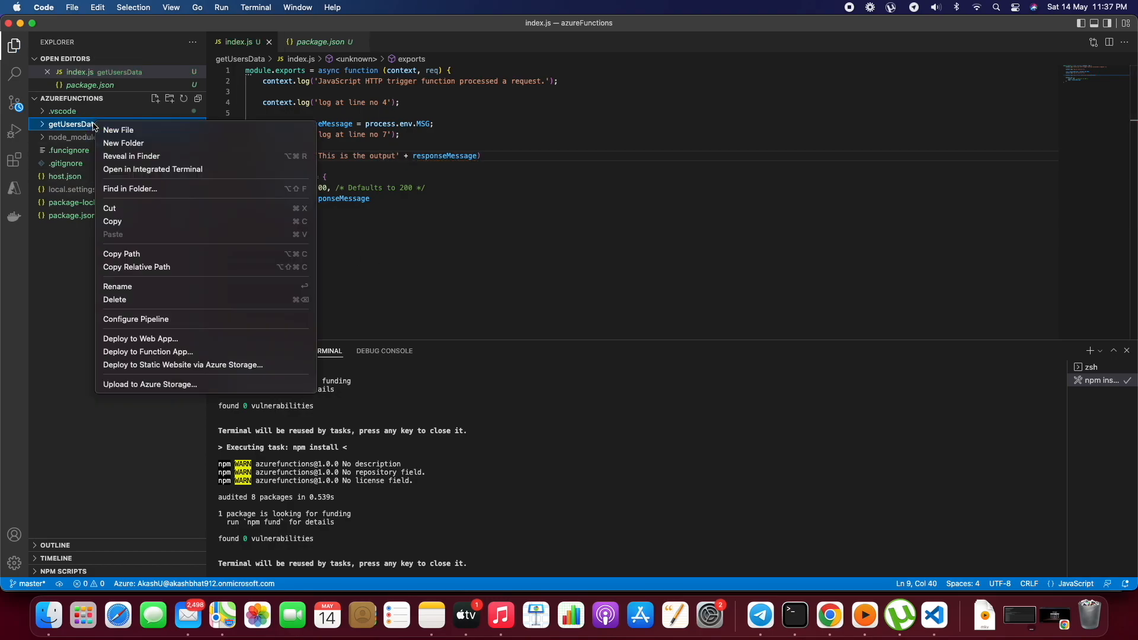
{"action": "left_click", "coordinate": [148, 351]}
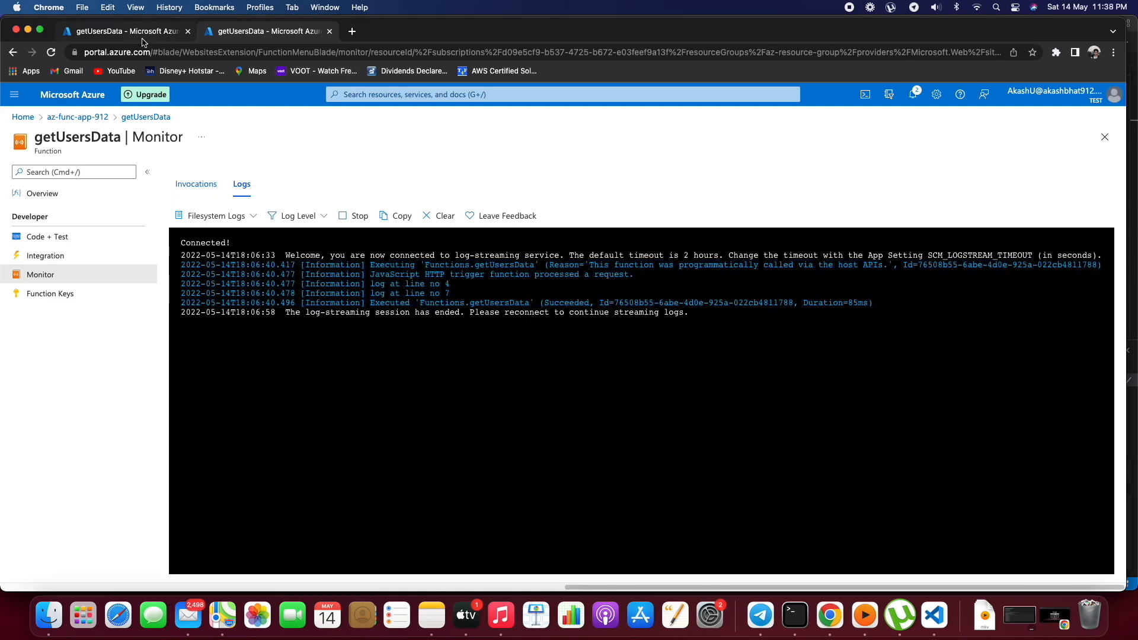
{"action": "mouse_move", "coordinate": [410, 148]}
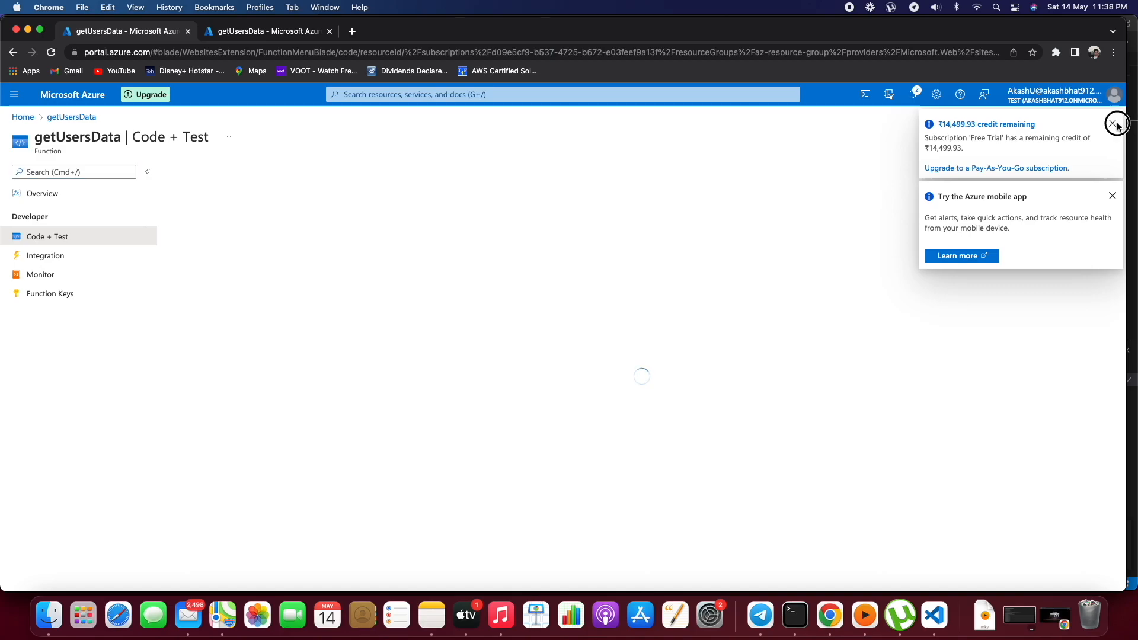
Dismiss the subscription credit notice and reopen the getUsersData Monitor Logs stream
{"action": "left_click", "coordinate": [40, 274]}
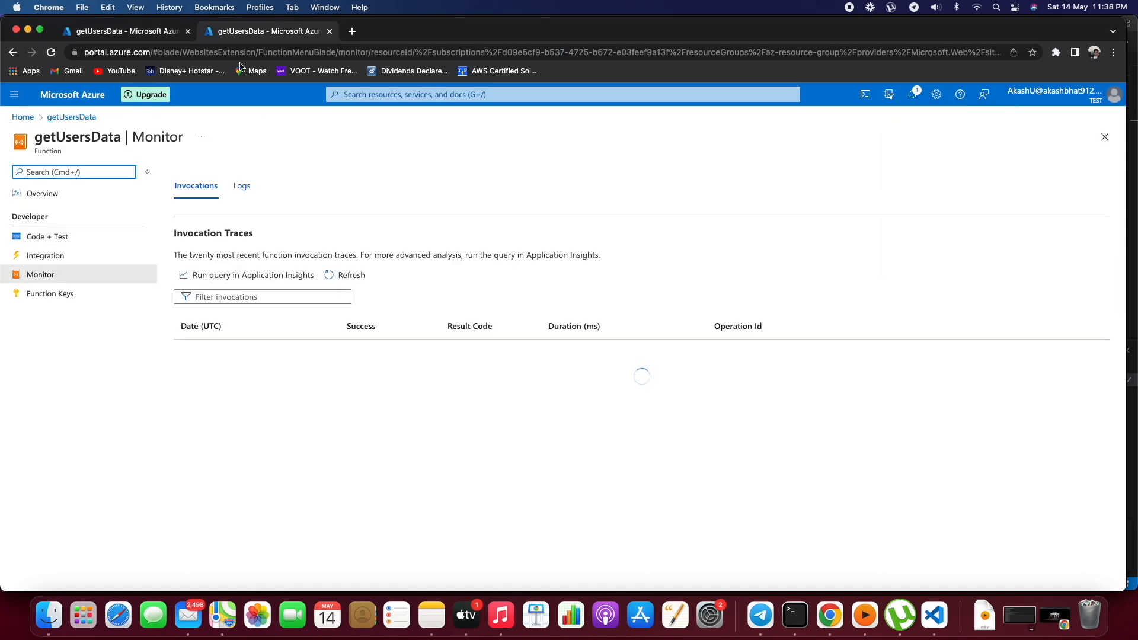
{"action": "left_click", "coordinate": [241, 185]}
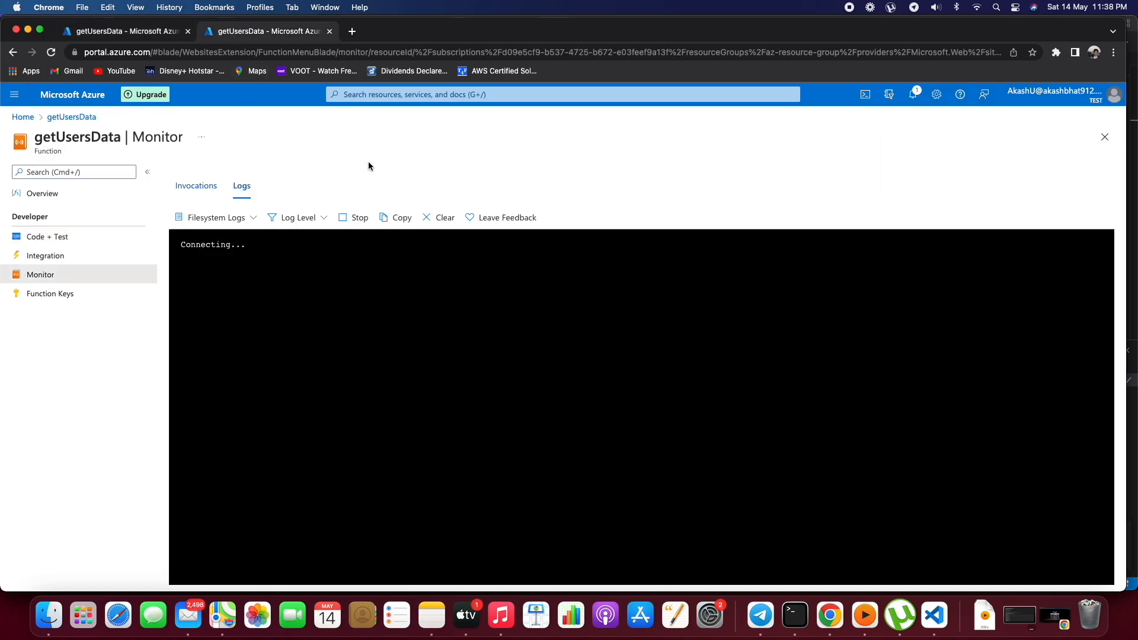
Test-run getUsersData and view 'This is the outputHello From Azure' in the log stream
{"action": "left_click", "coordinate": [47, 236]}
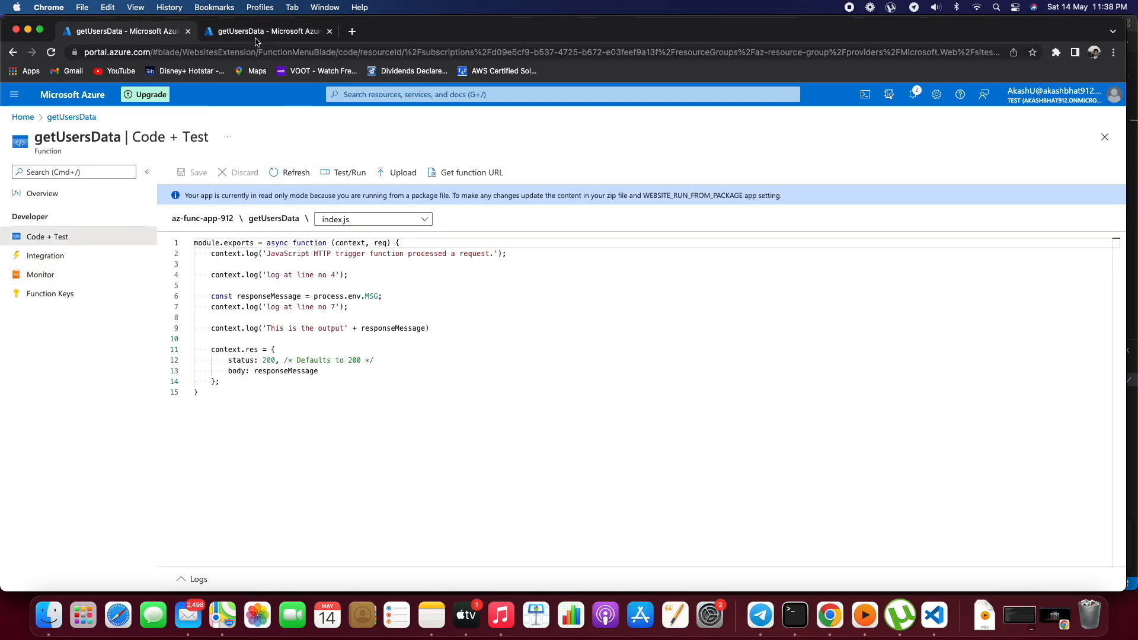
{"action": "left_click", "coordinate": [40, 275]}
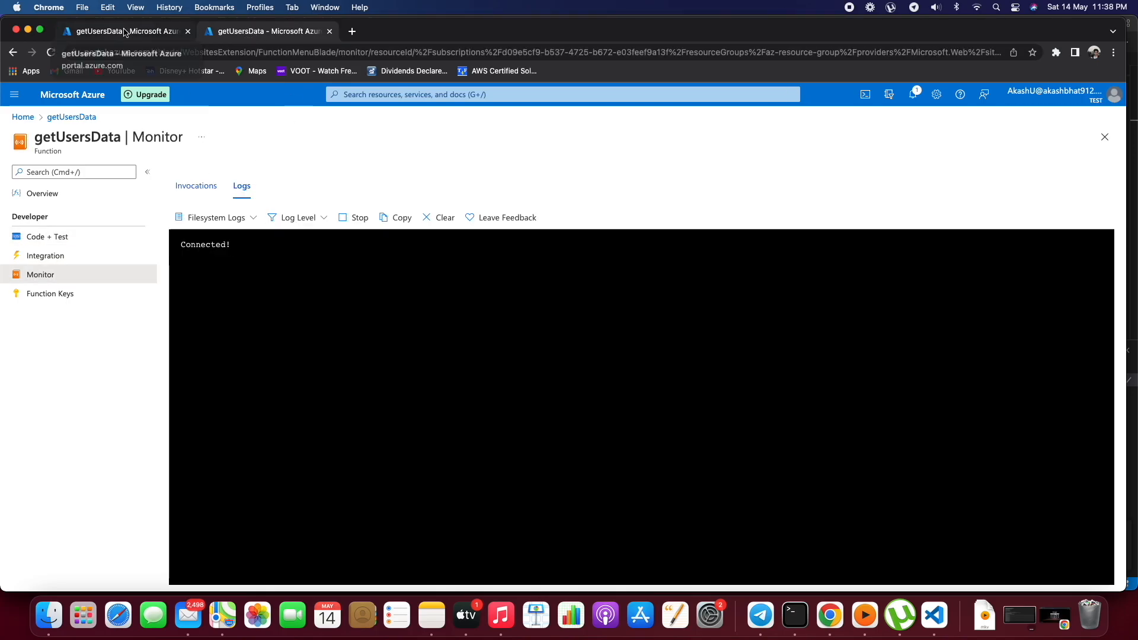
{"action": "left_click", "coordinate": [47, 236]}
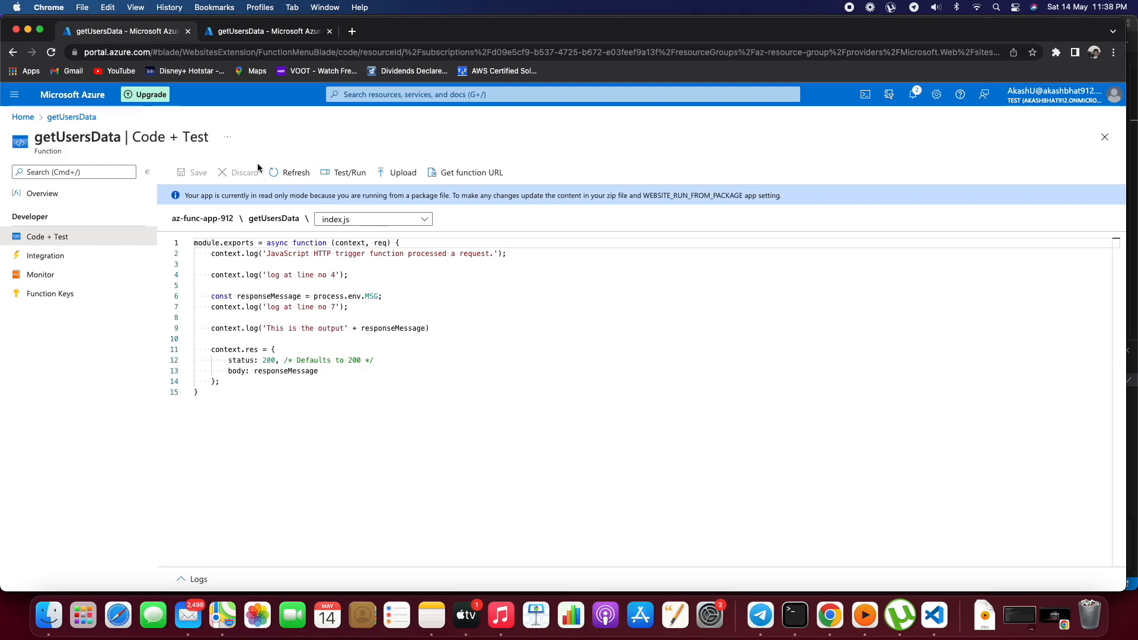
{"action": "left_click", "coordinate": [349, 172]}
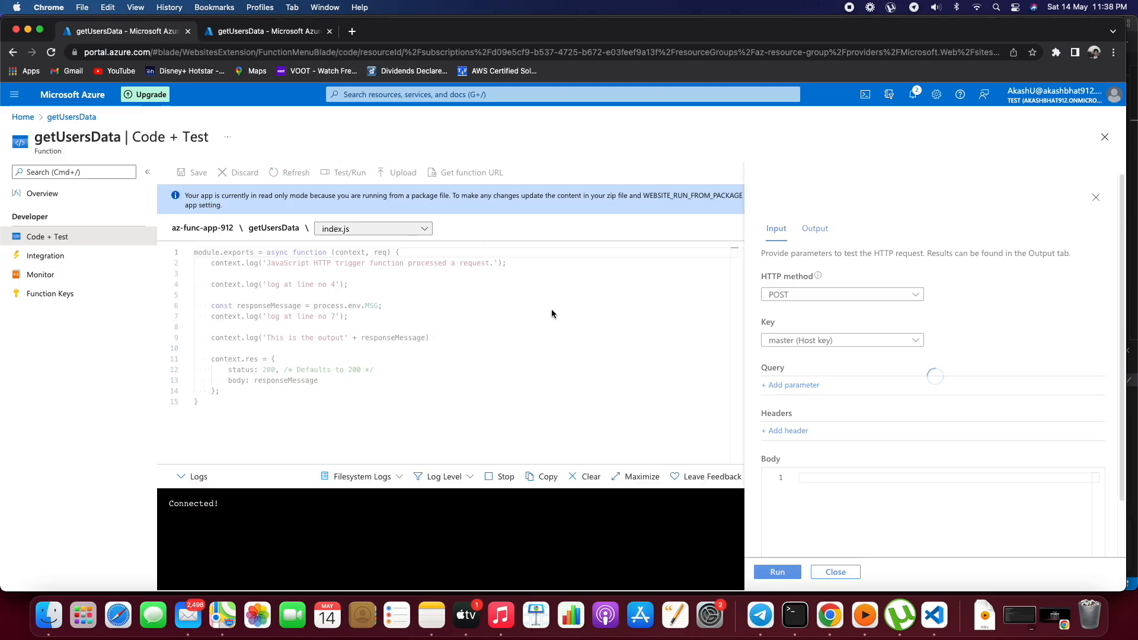
{"action": "left_click", "coordinate": [777, 572]}
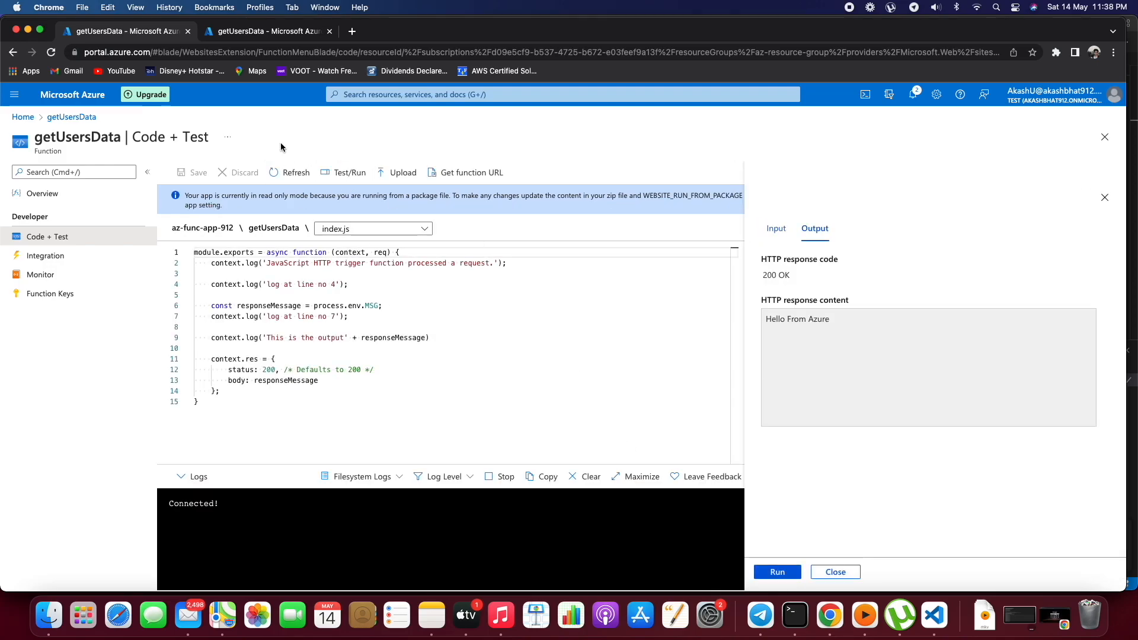
{"action": "left_click", "coordinate": [40, 274]}
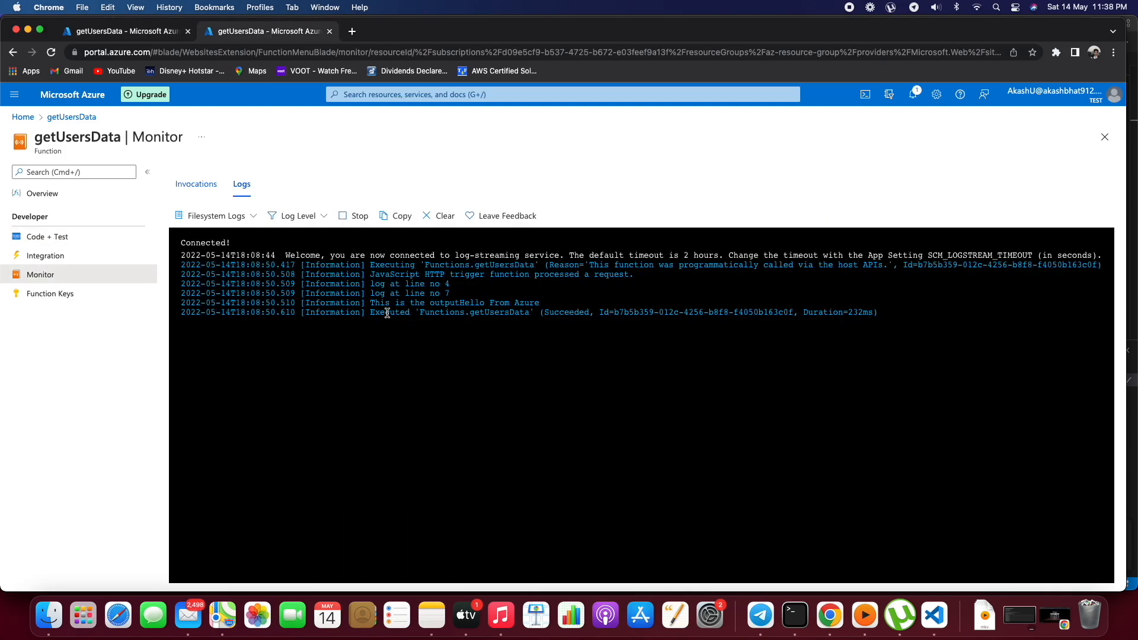